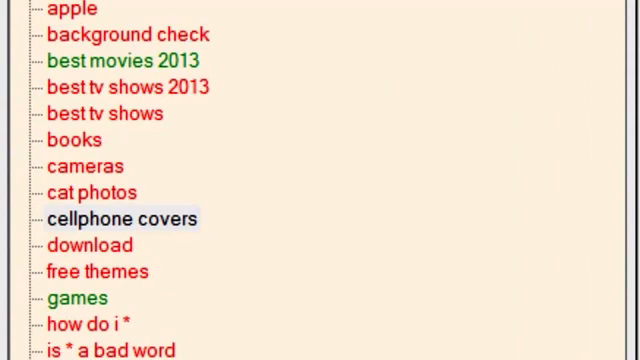
{"action": "mouse_move", "coordinate": [220, 280]}
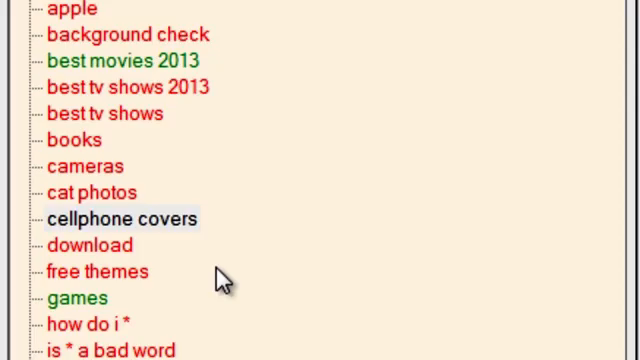
Load the cellphone covers project's long-tail keywords and bring up the naming dialog.
{"action": "left_click", "coordinate": [124, 218]}
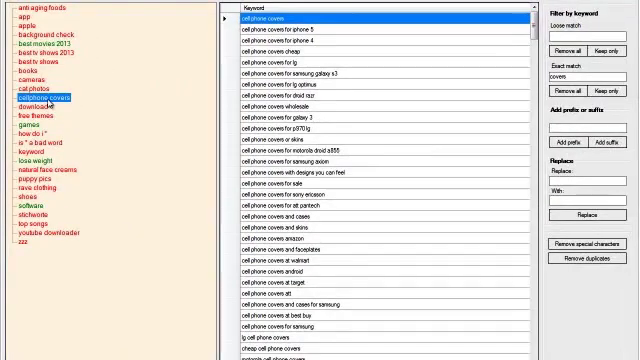
{"action": "left_click", "coordinate": [40, 94]}
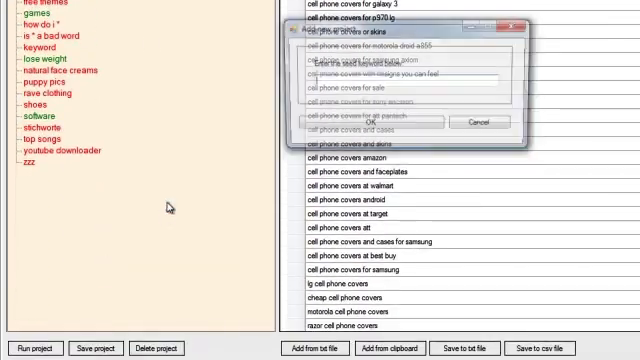
Enter 'cellp' as the start of the keyword set name.
{"action": "type", "text": "cellp"}
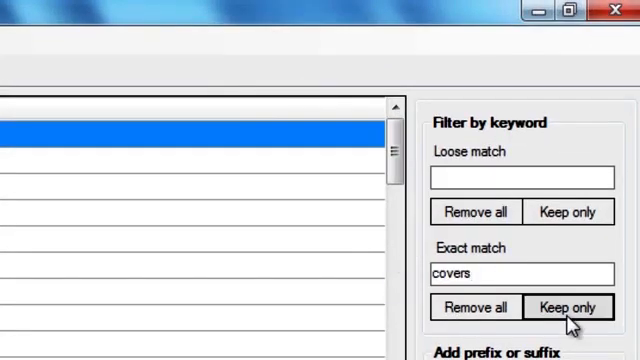
Keep only keywords exactly matching 'covers' in the suggestion list.
{"action": "left_click", "coordinate": [568, 308]}
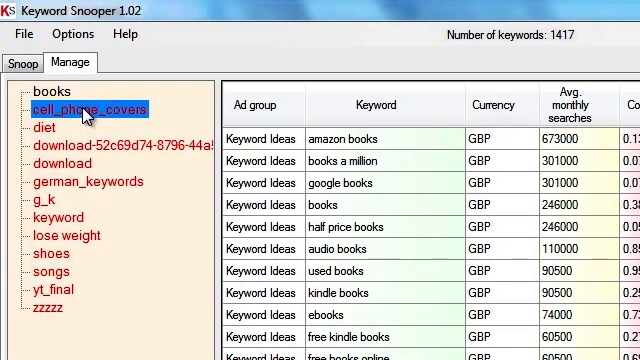
Load the cell_phone_covers set's 401 keyword ideas in the Manage view.
{"action": "left_click", "coordinate": [88, 104]}
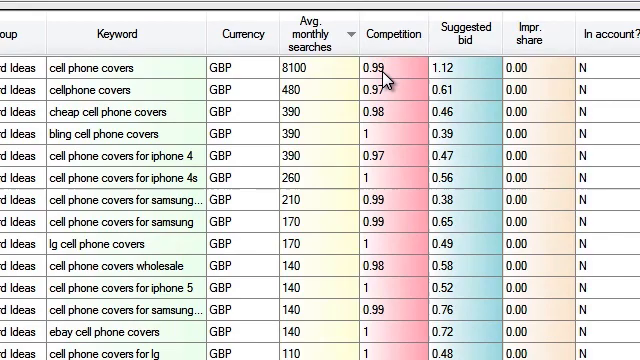
{"action": "mouse_move", "coordinate": [390, 300]}
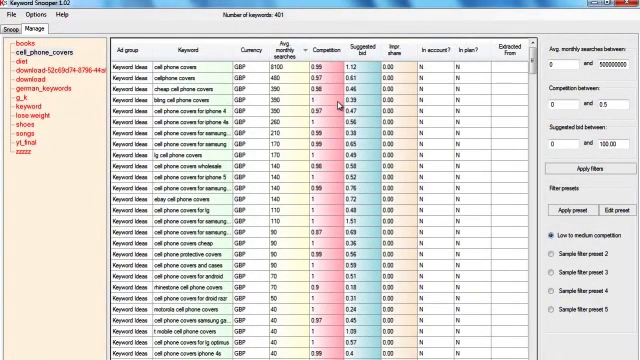
{"action": "left_click", "coordinate": [332, 50]}
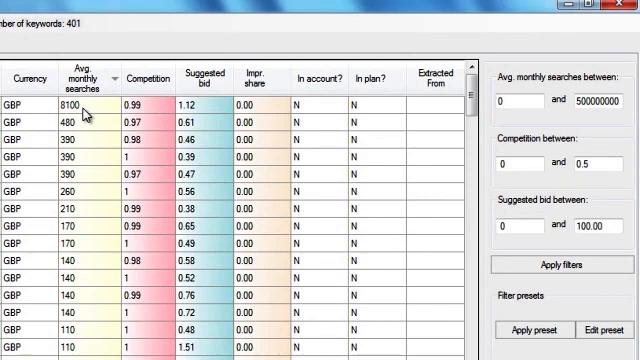
{"action": "mouse_move", "coordinate": [110, 60]}
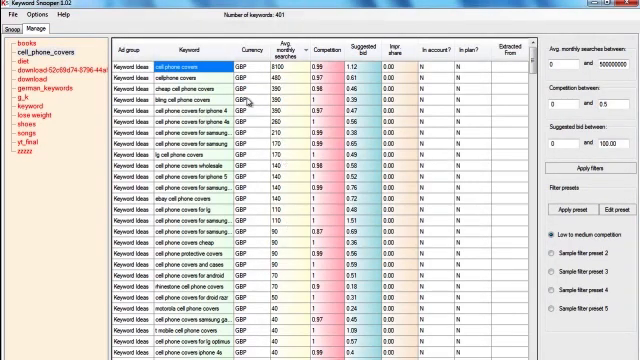
{"action": "mouse_move", "coordinate": [290, 98]}
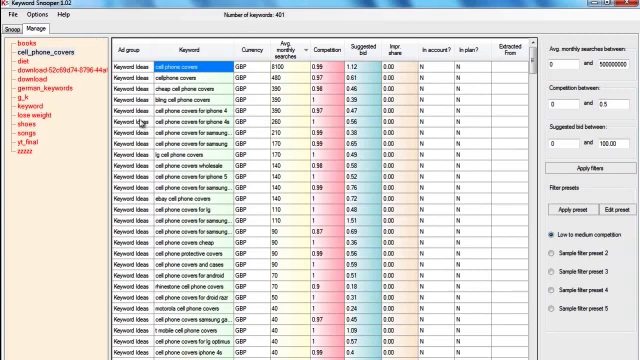
{"action": "left_click", "coordinate": [290, 48]}
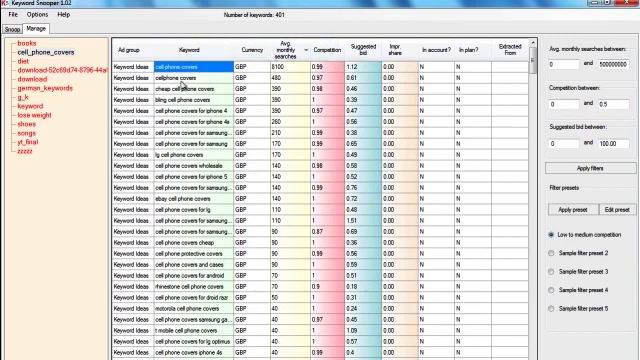
{"action": "left_click", "coordinate": [330, 44]}
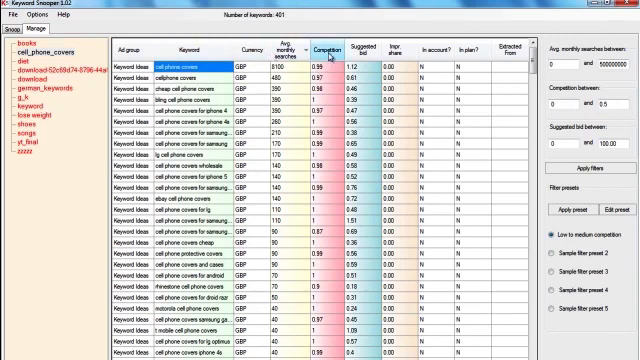